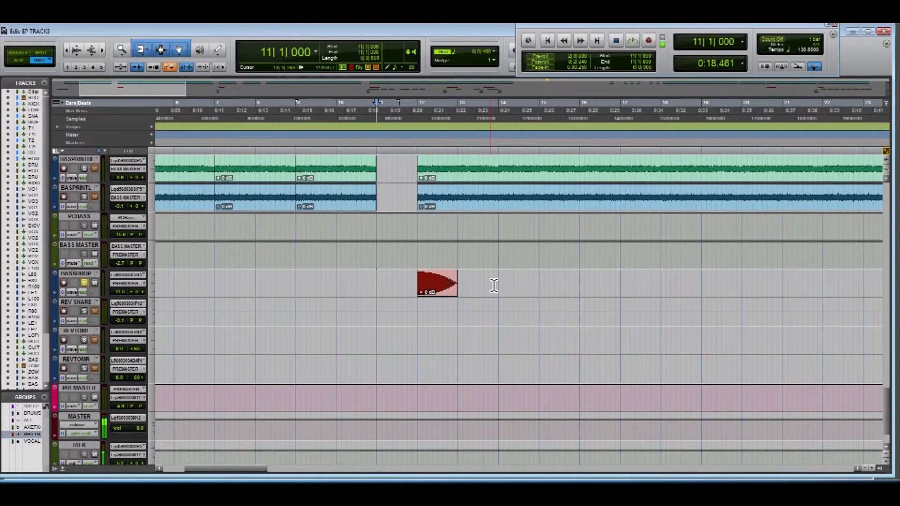
Bring up the Signal Generator and Vari-Fi AudioSuite plug-ins, then return to the menu for Lo-Fi.
{"action": "left_click", "coordinate": [630, 40]}
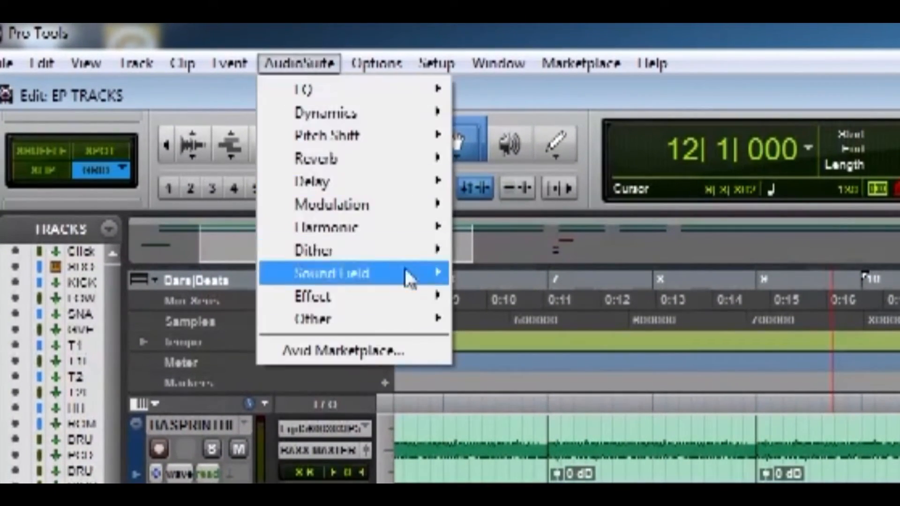
{"action": "left_click", "coordinate": [332, 273]}
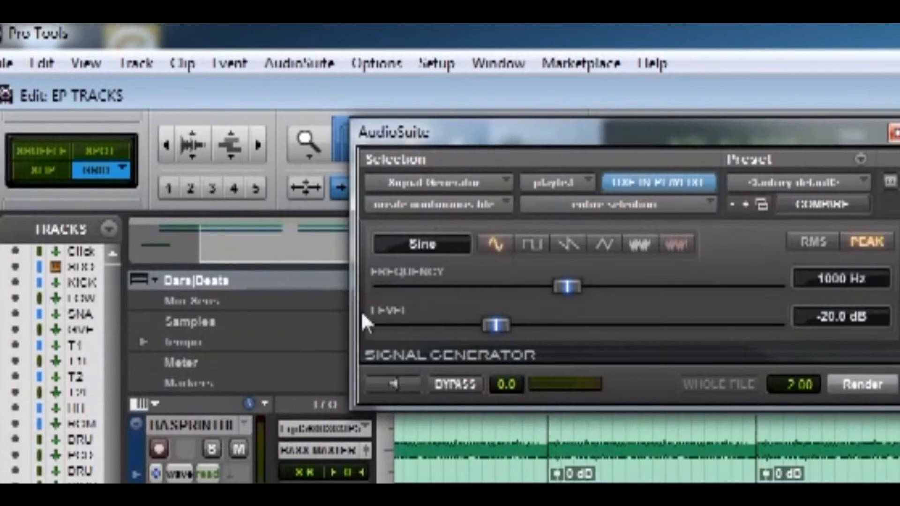
{"action": "left_click", "coordinate": [298, 62]}
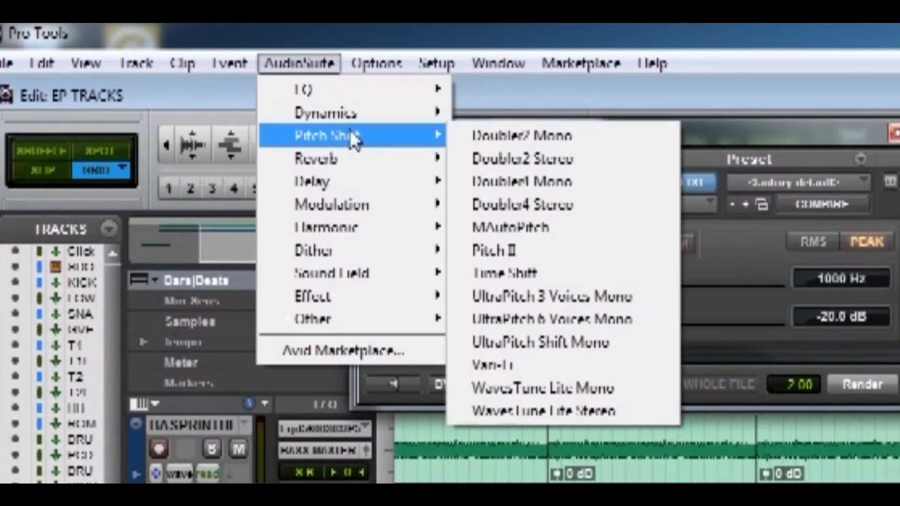
{"action": "left_click", "coordinate": [491, 366]}
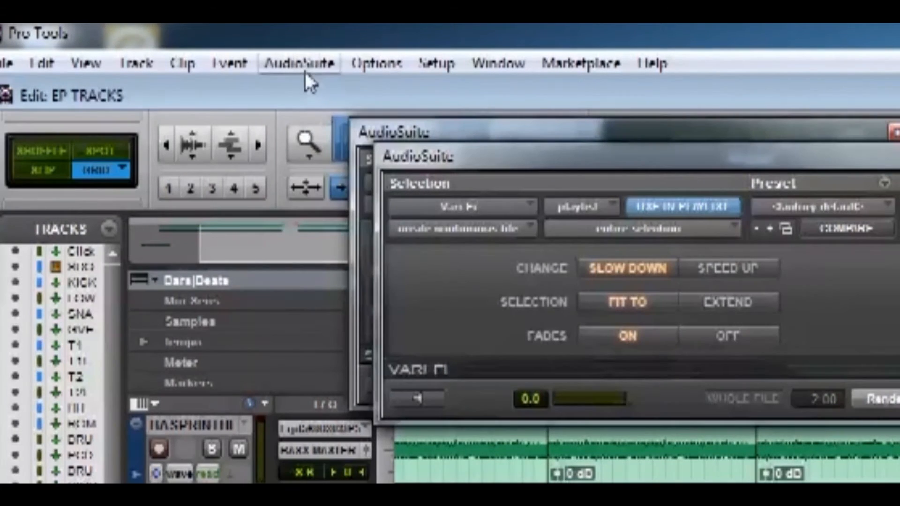
{"action": "left_click", "coordinate": [298, 63]}
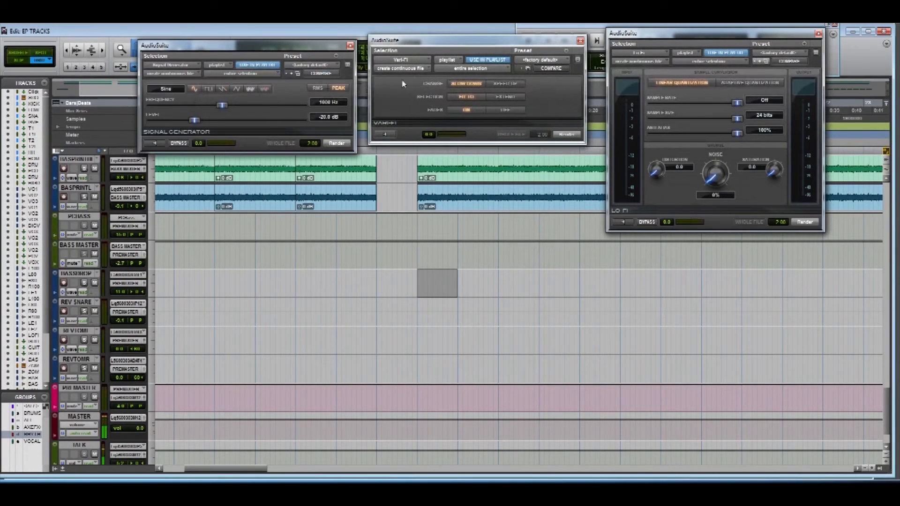
{"action": "mouse_move", "coordinate": [235, 112]}
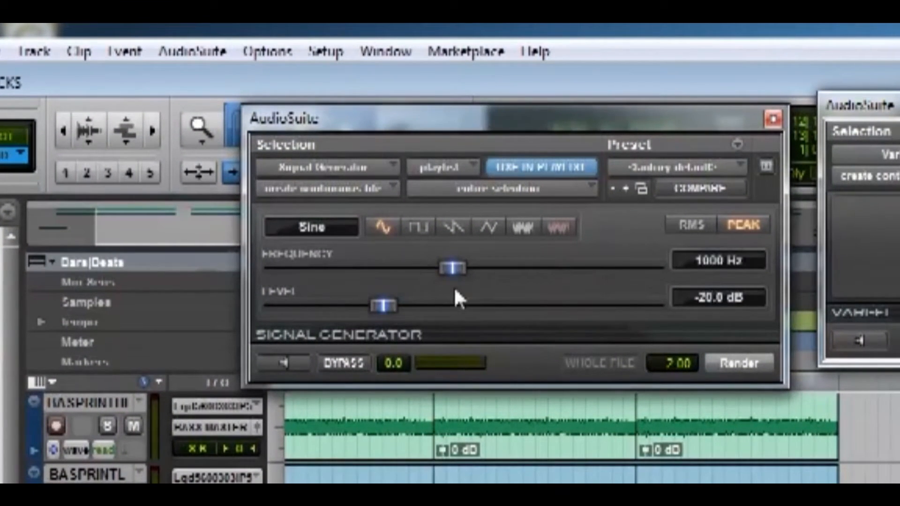
{"action": "mouse_move", "coordinate": [459, 286]}
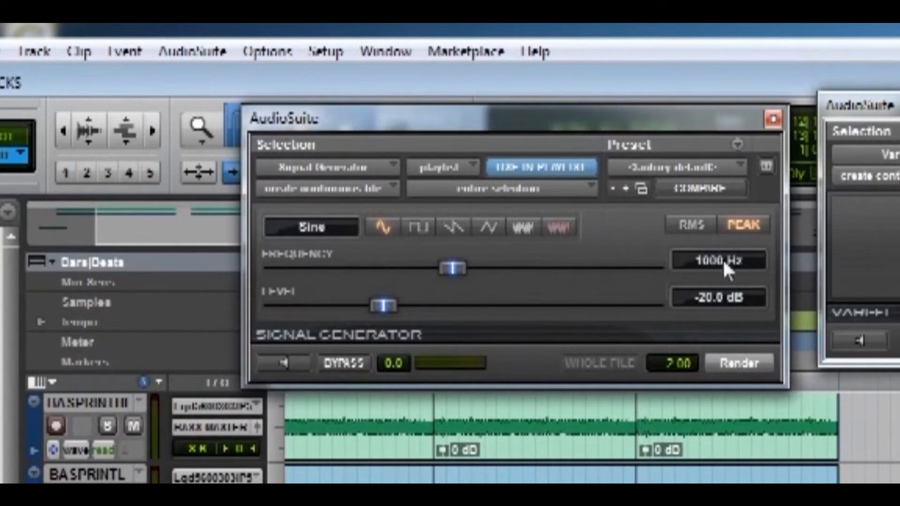
{"action": "mouse_move", "coordinate": [727, 308]}
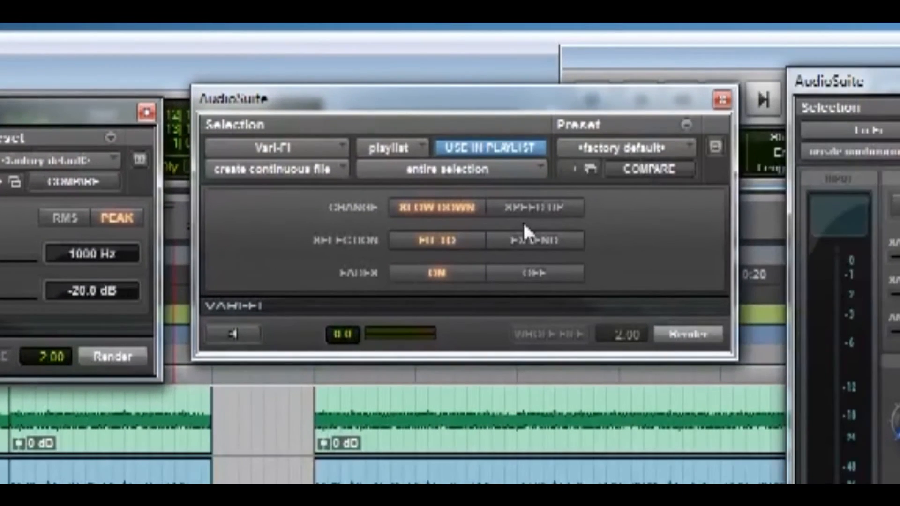
{"action": "mouse_move", "coordinate": [382, 203]}
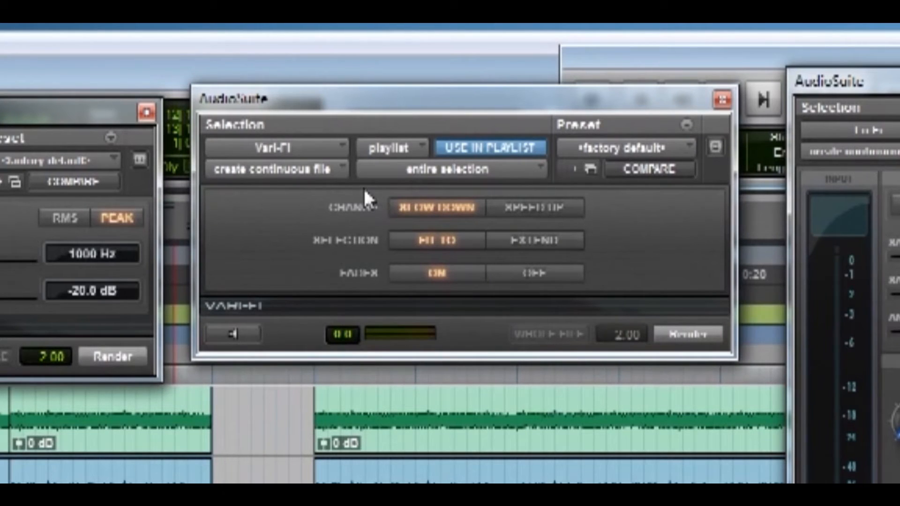
{"action": "mouse_move", "coordinate": [533, 232]}
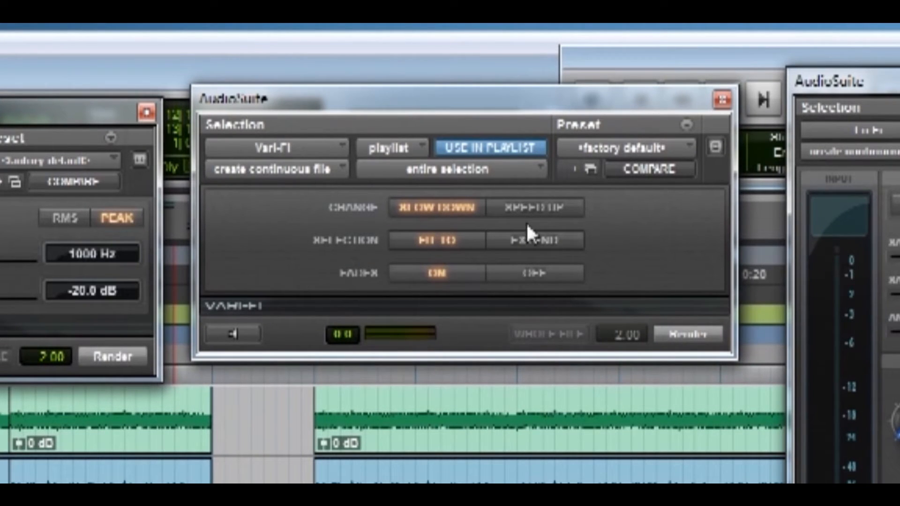
{"action": "mouse_move", "coordinate": [465, 224]}
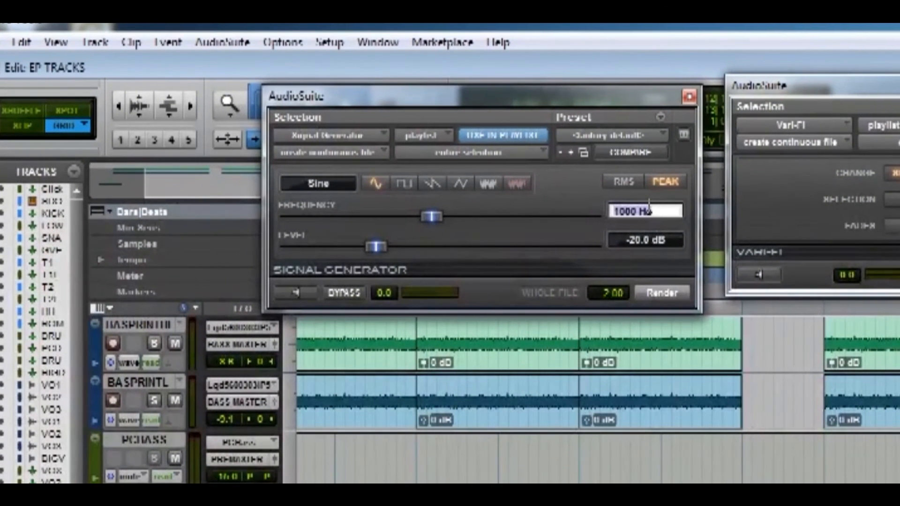
Replace the 1000 Hz frequency with 55 Hz and select the level value to enter a new dB setting.
{"action": "left_click_drag", "start_coordinate": [432, 216], "coordinate": [298, 216]}
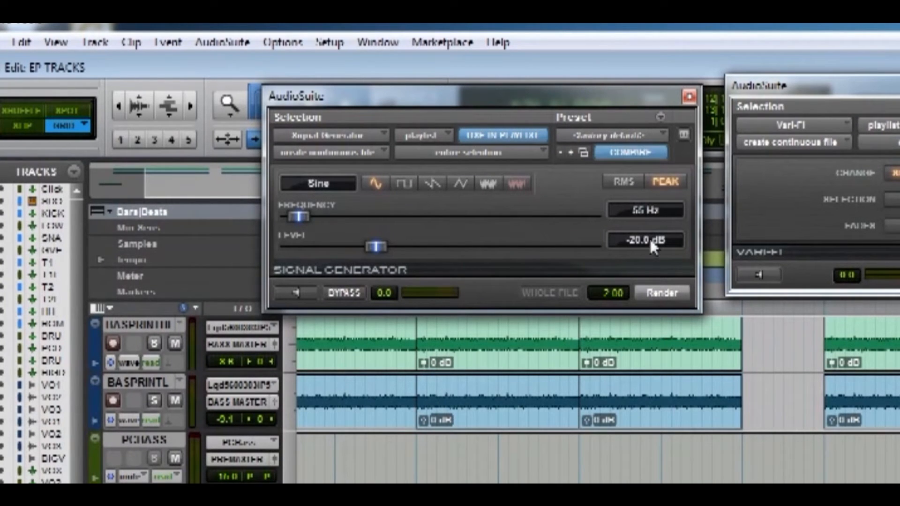
{"action": "left_click", "coordinate": [645, 240]}
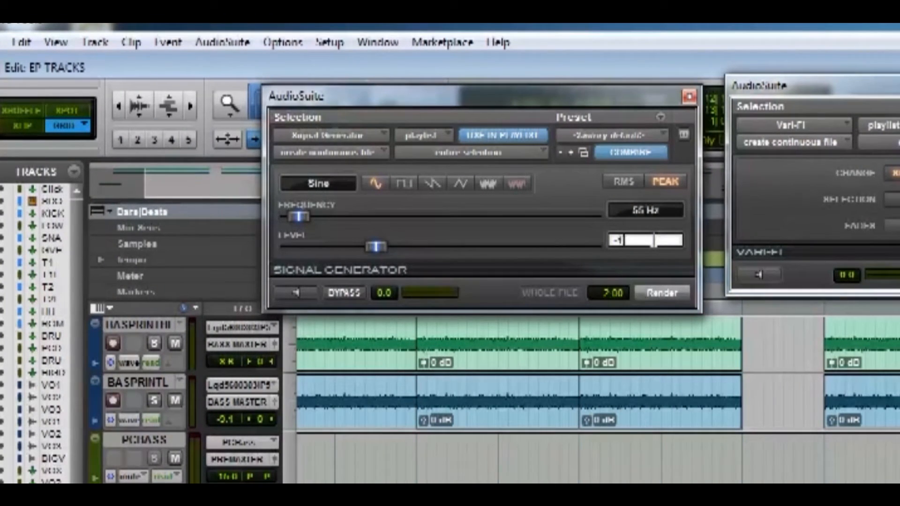
{"action": "left_click_drag", "start_coordinate": [376, 246], "coordinate": [395, 247]}
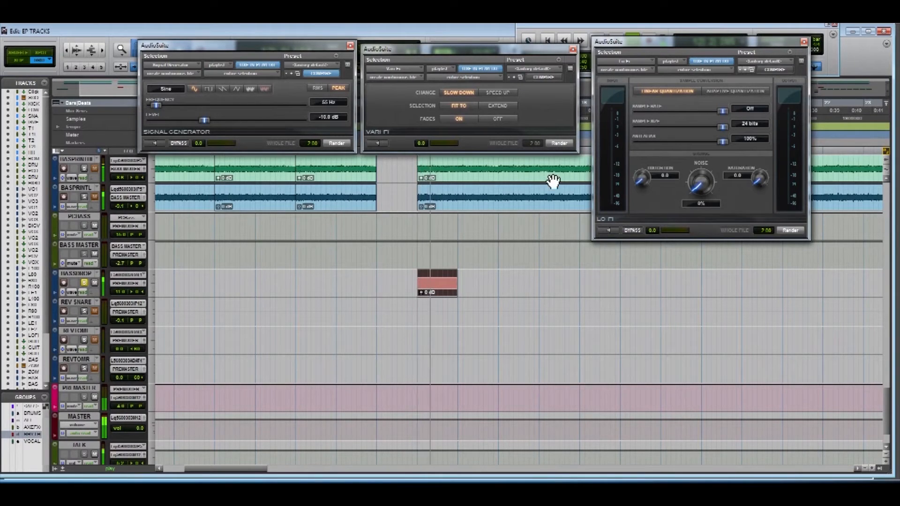
{"action": "mouse_move", "coordinate": [643, 152]}
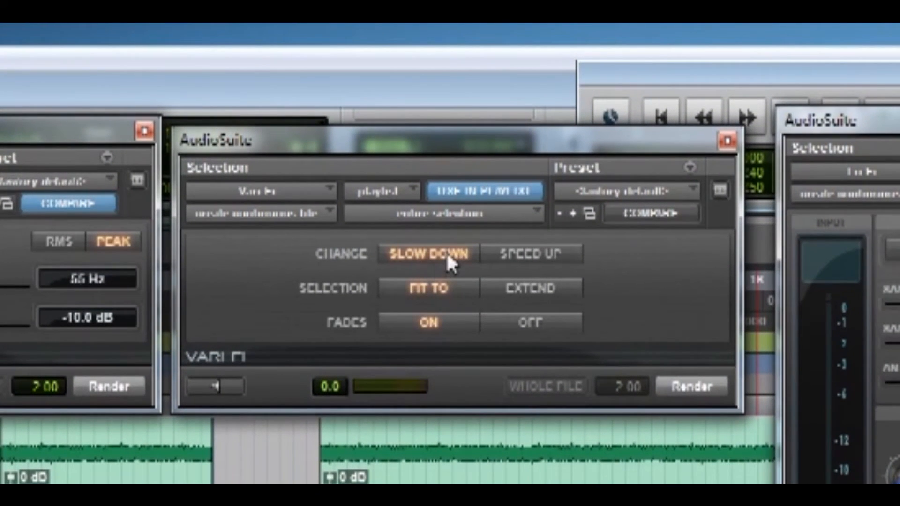
{"action": "mouse_move", "coordinate": [393, 293]}
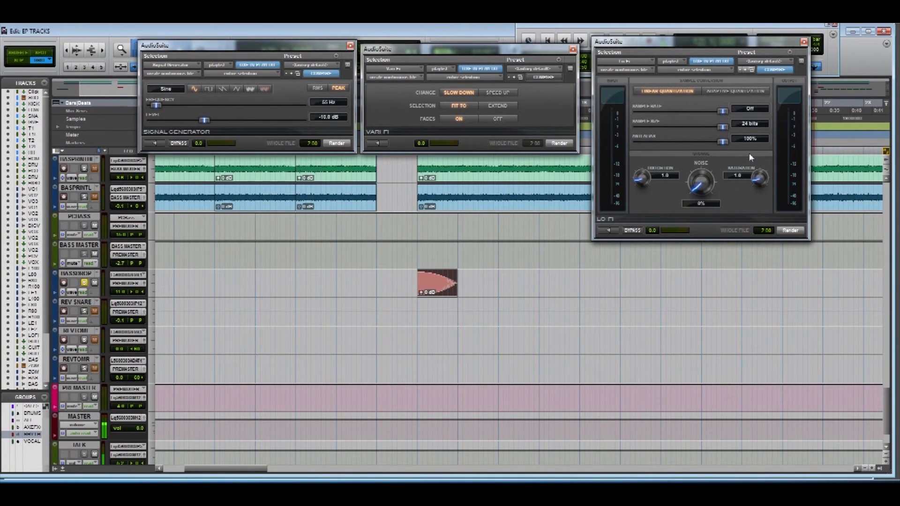
{"action": "mouse_move", "coordinate": [445, 271]}
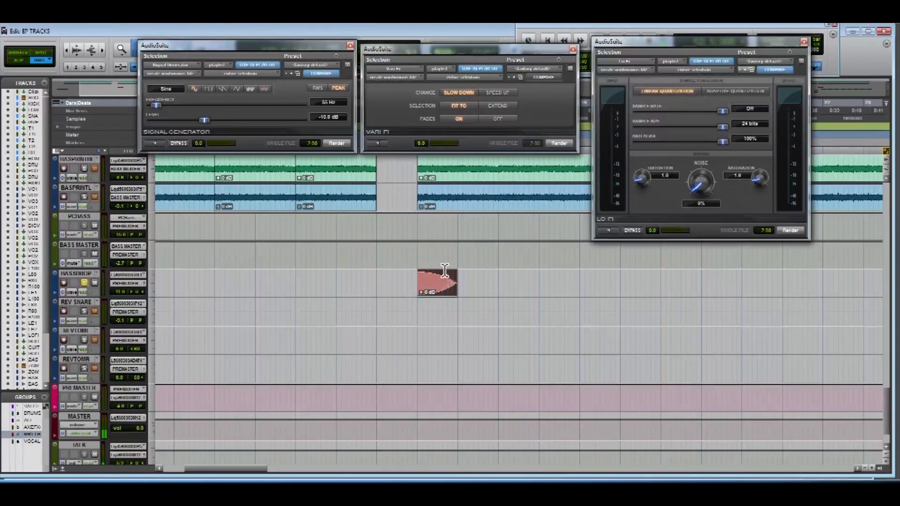